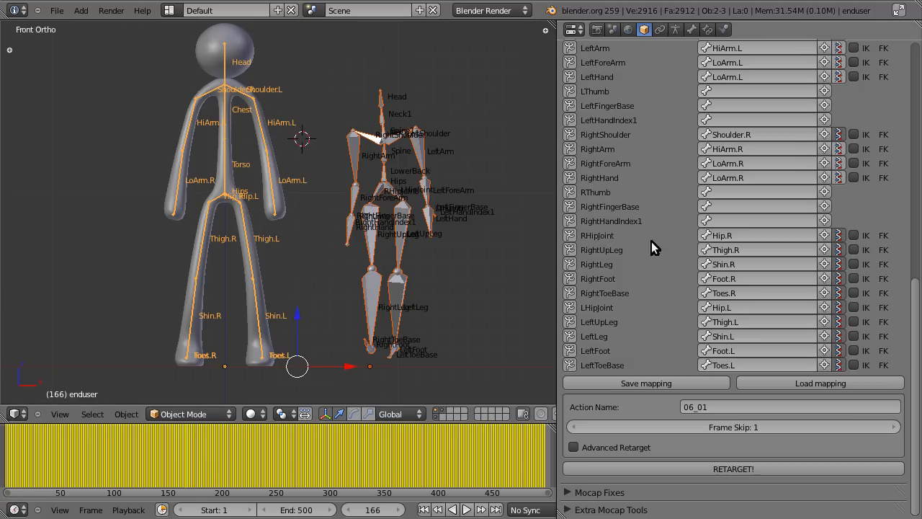
# Scroll through the bone mapping list between the capture skeleton and the stick rig without changing it.
pyautogui.scroll(3)
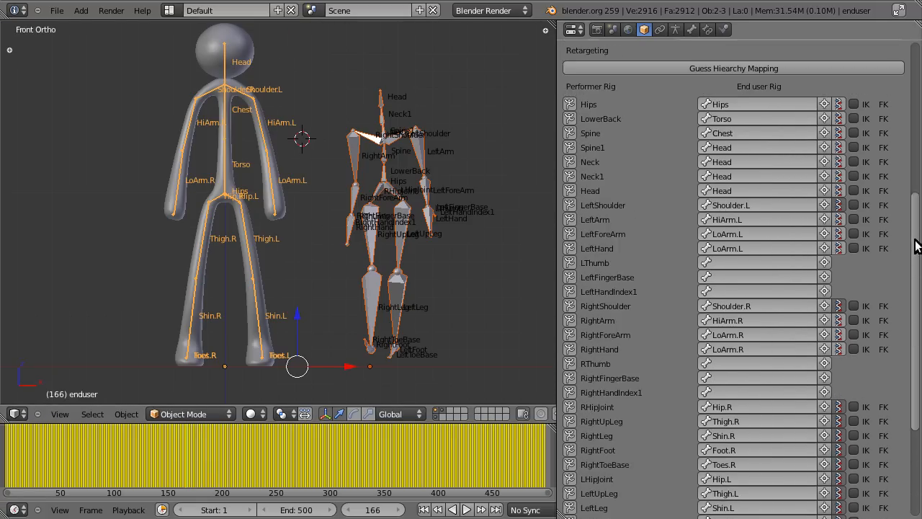
pyautogui.scroll(-3)
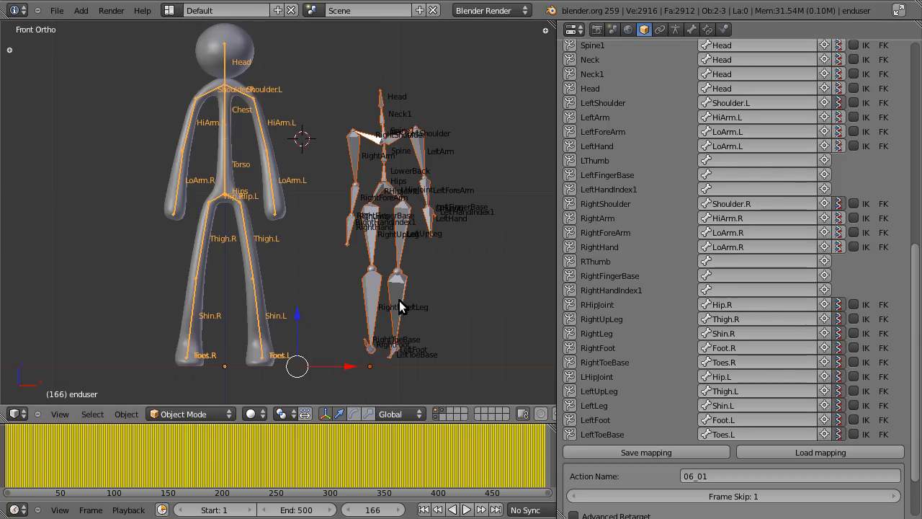
pyautogui.moveTo(663, 372)
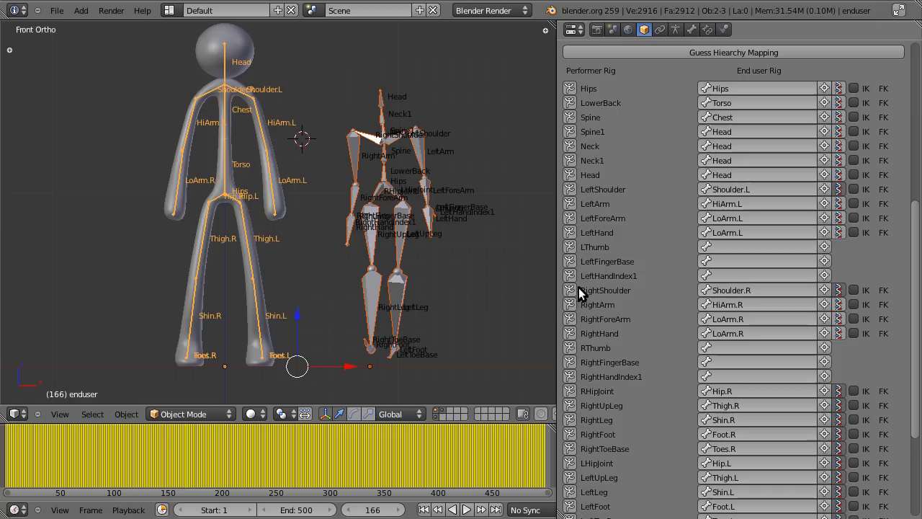
pyautogui.scroll(-3)
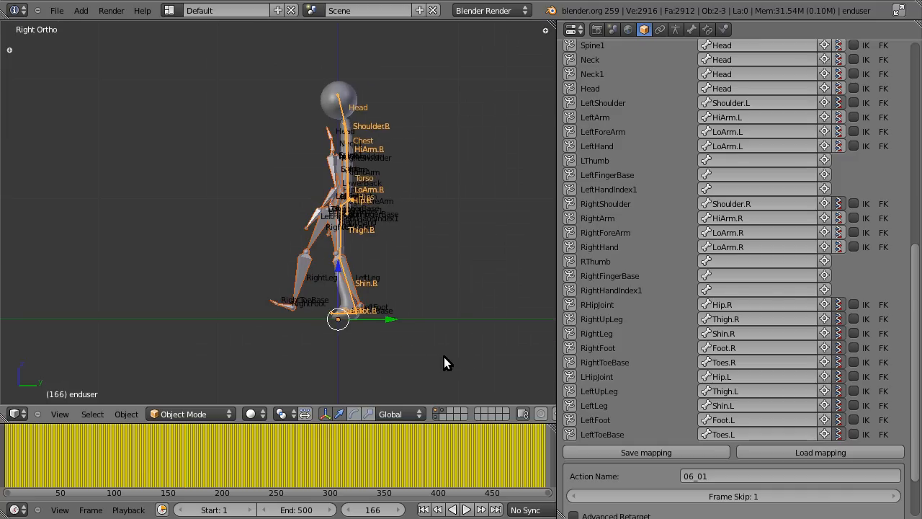
pyautogui.moveTo(72, 458)
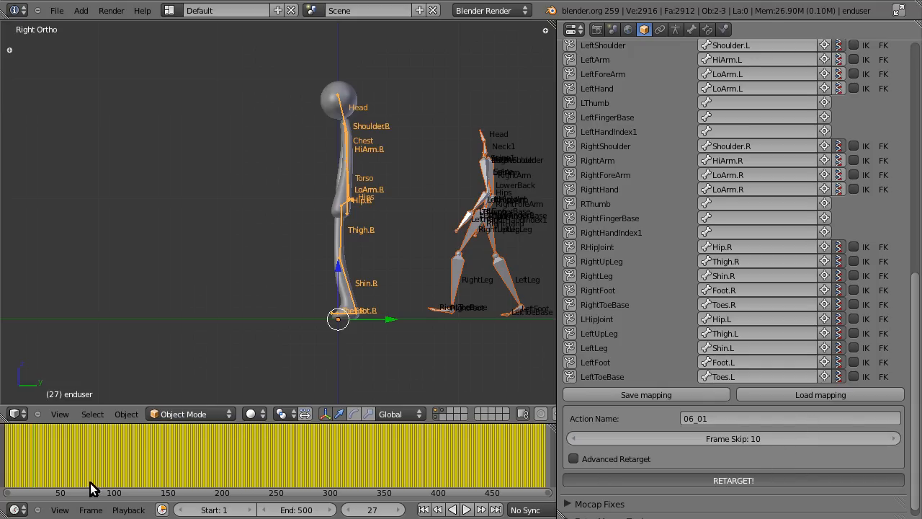
pyautogui.click(733, 481)
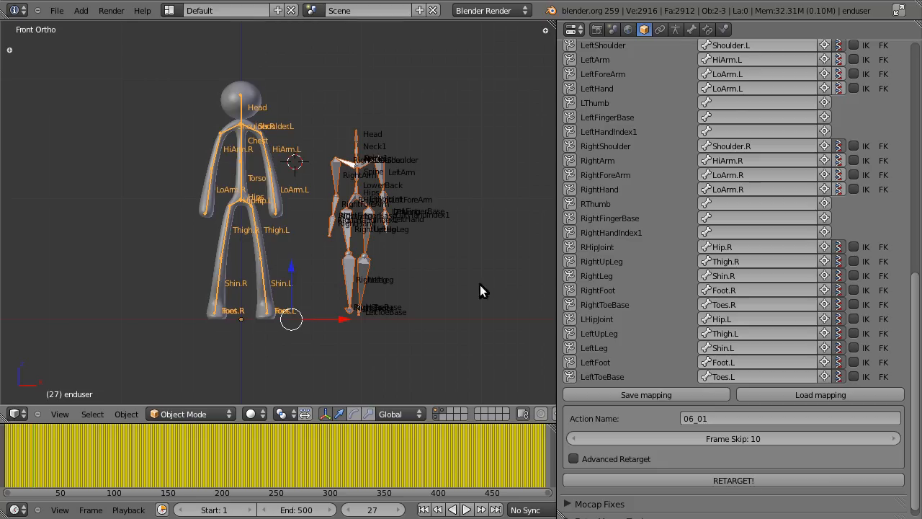
pyautogui.moveTo(621, 375)
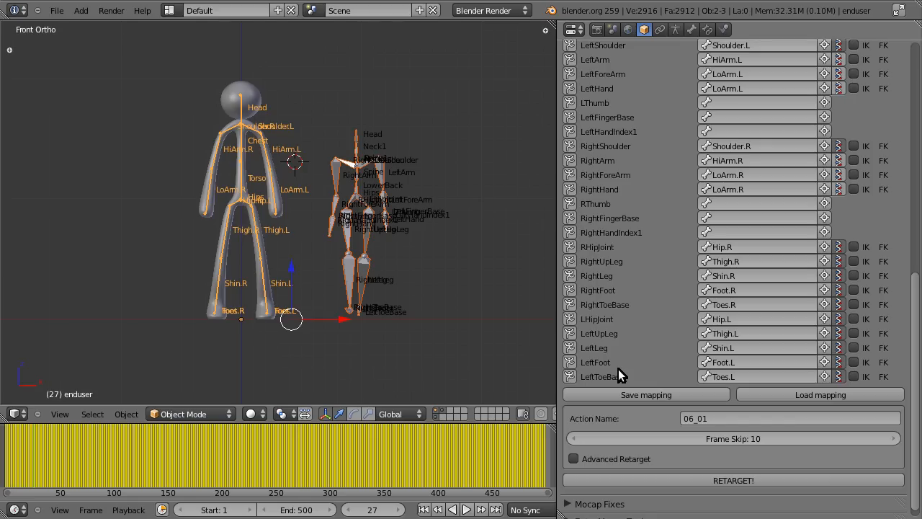
pyautogui.moveTo(467, 347)
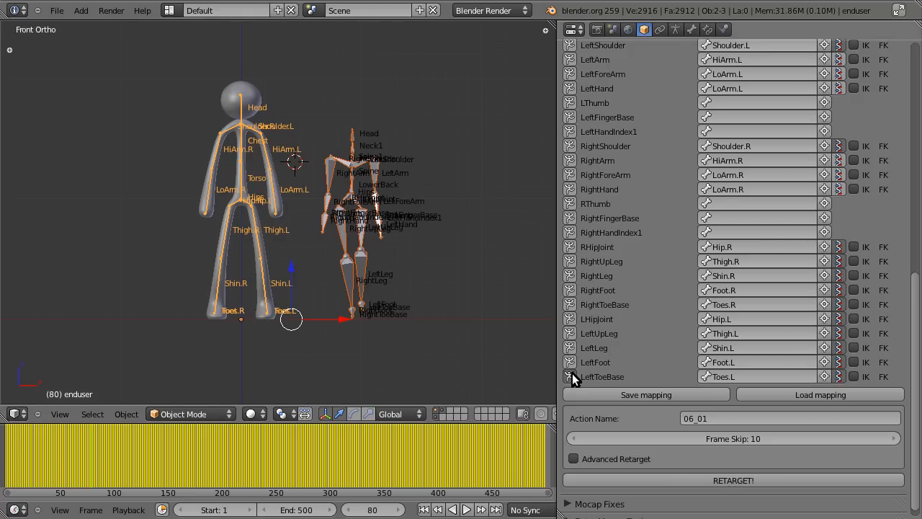
pyautogui.moveTo(652, 375)
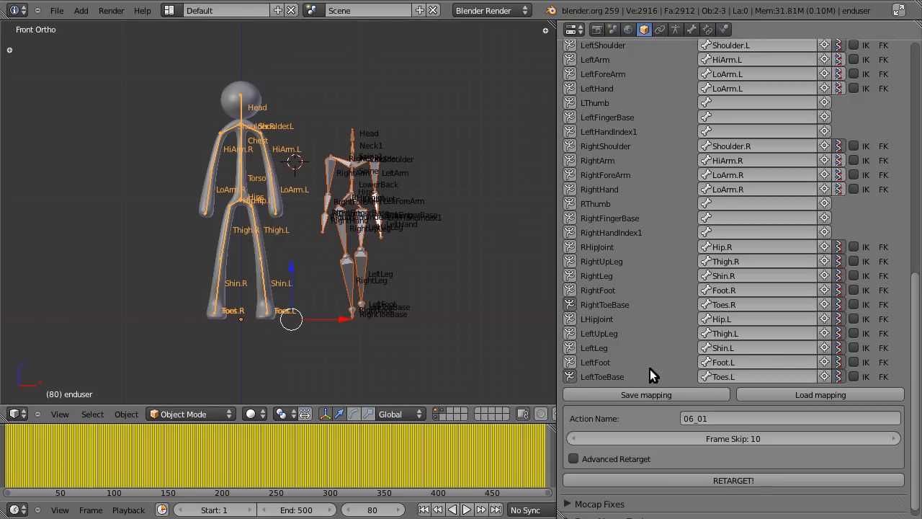
pyautogui.moveTo(755, 460)
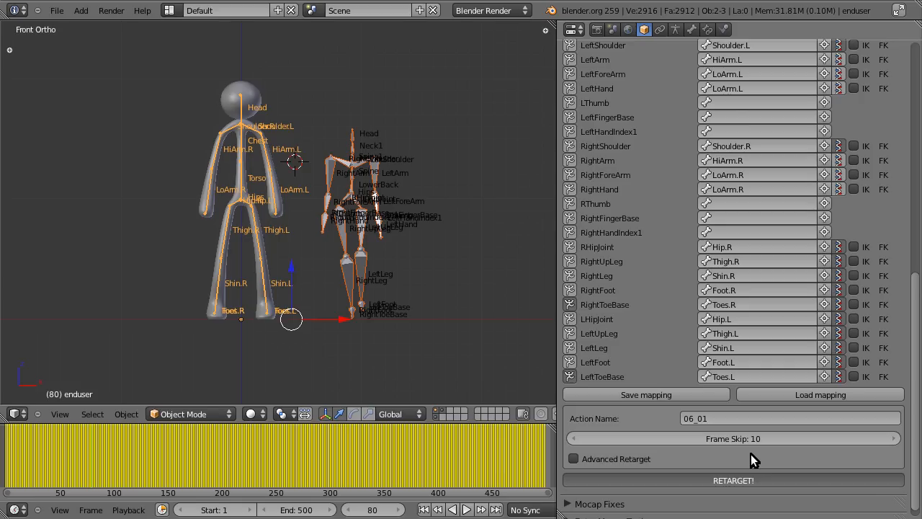
# Retarget the capture walk onto the stick rig and scrub to an early frame to inspect it.
pyautogui.click(732, 482)
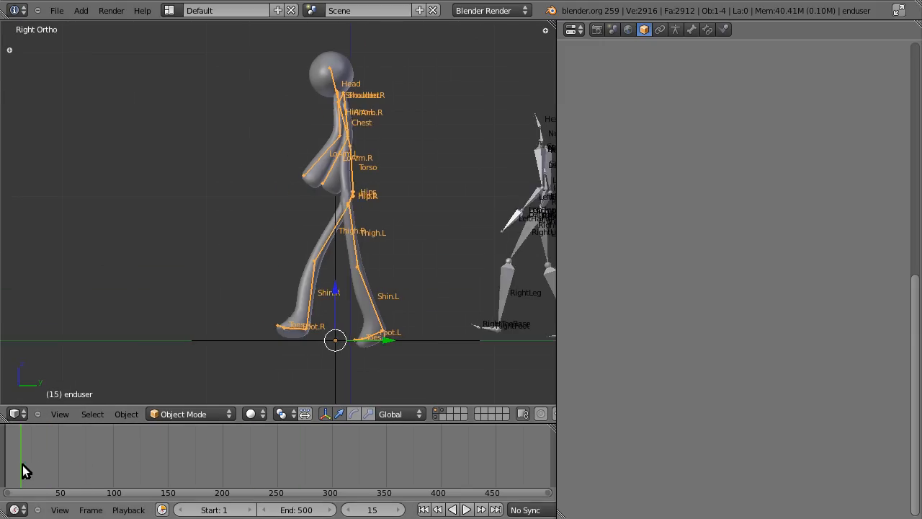
pyautogui.click(117, 461)
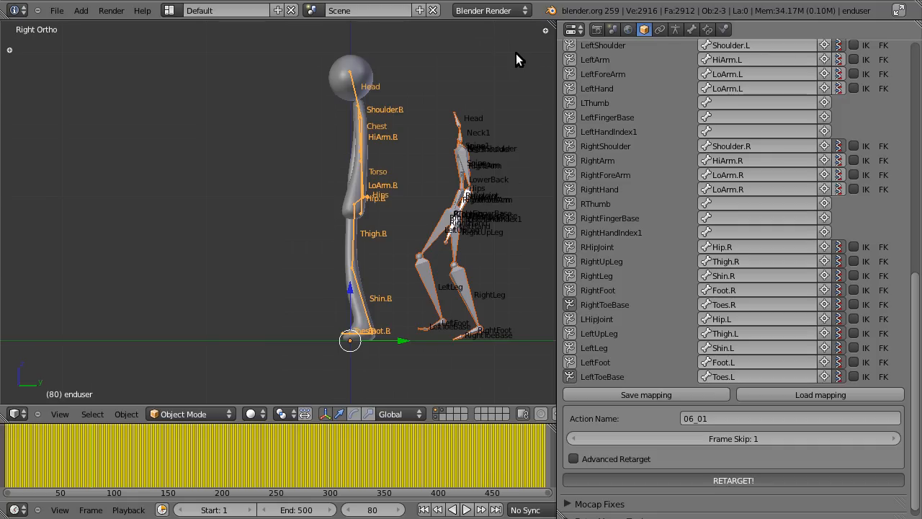
# Rerun the retarget with Frame Skip 1 so the stick rig walks with the capture skeleton.
pyautogui.click(732, 481)
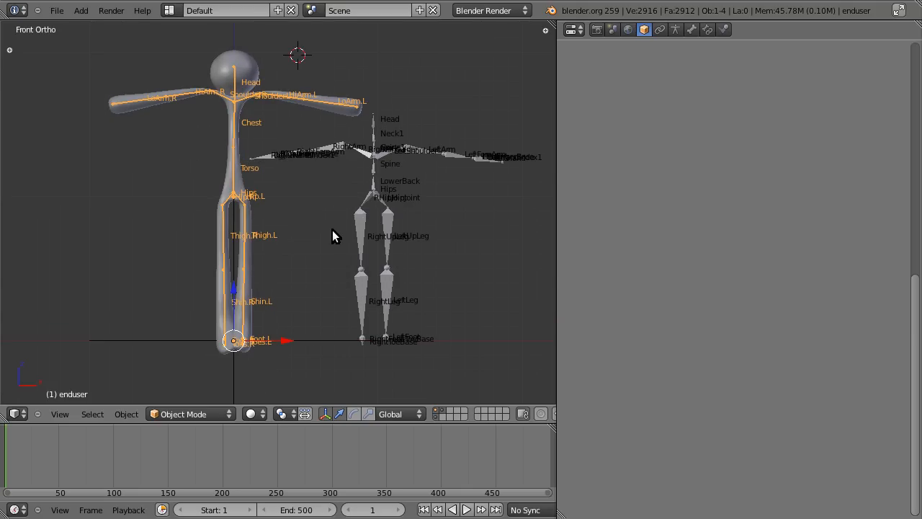
pyautogui.moveTo(23, 476)
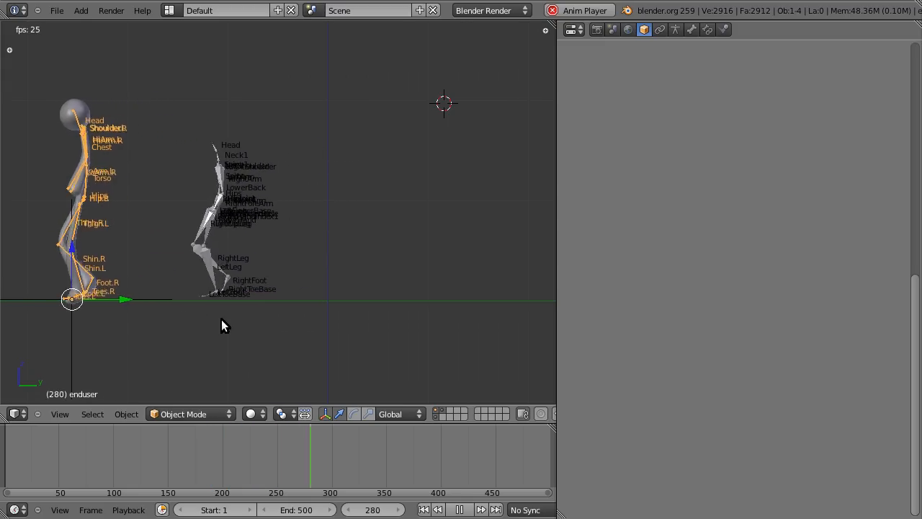
# Stop playback and scrub several frames to check the stride_bone empty carrying the rig forward.
pyautogui.click(458, 510)
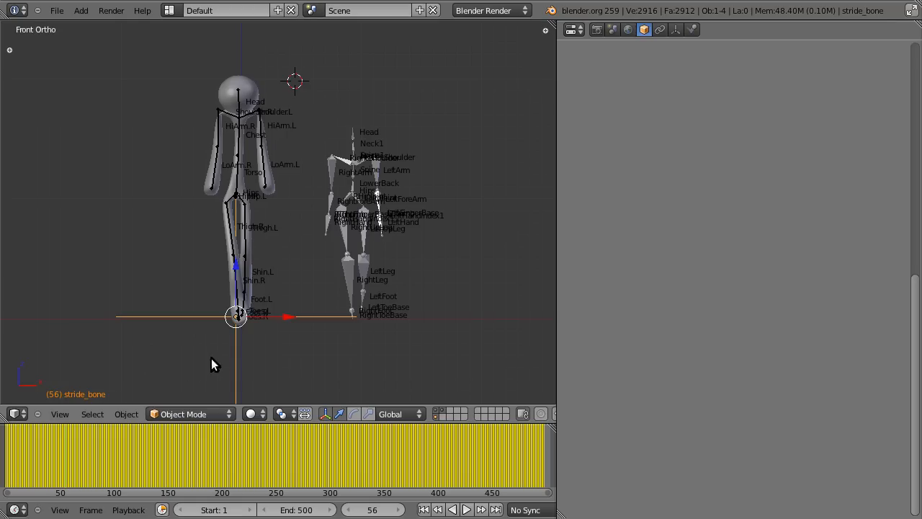
pyautogui.moveTo(79, 452)
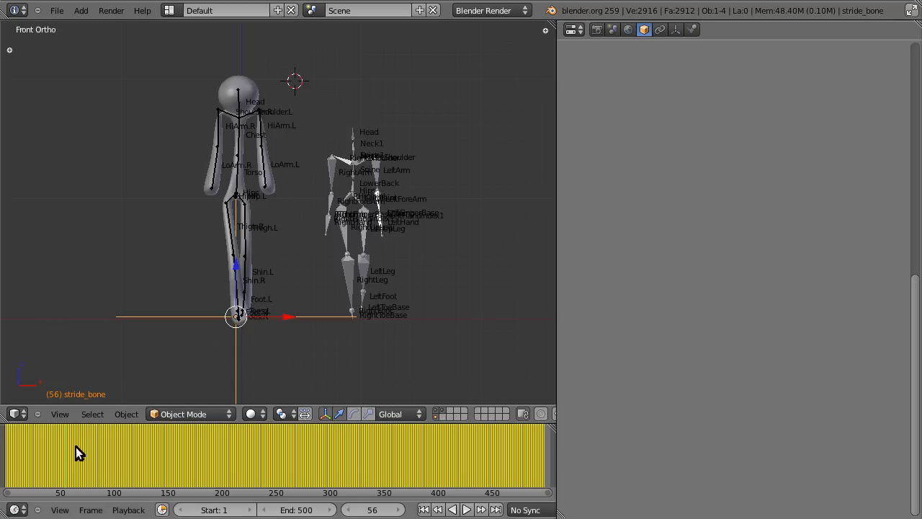
pyautogui.click(213, 454)
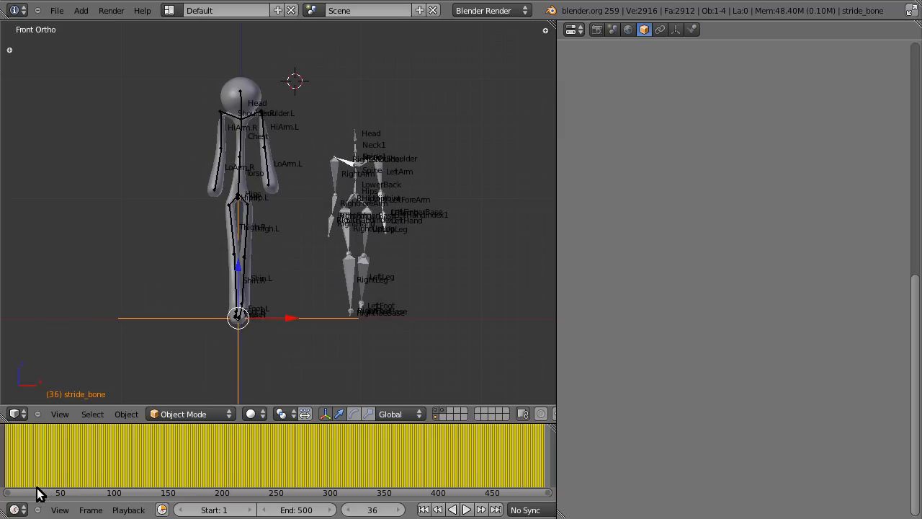
pyautogui.click(14, 493)
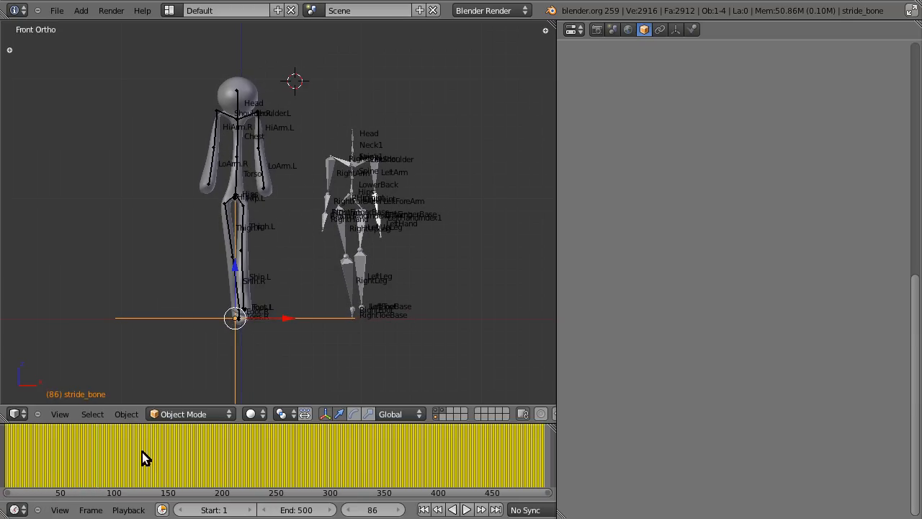
pyautogui.moveTo(118, 468)
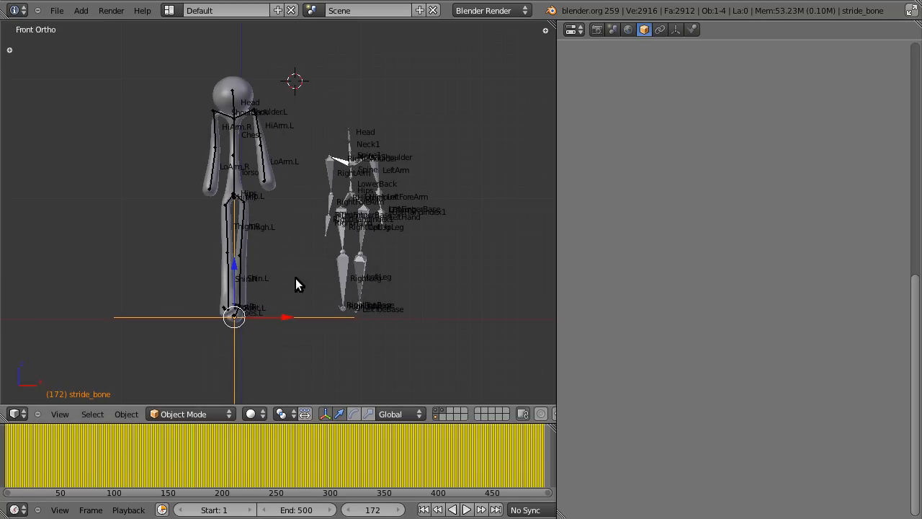
pyautogui.moveTo(305, 291)
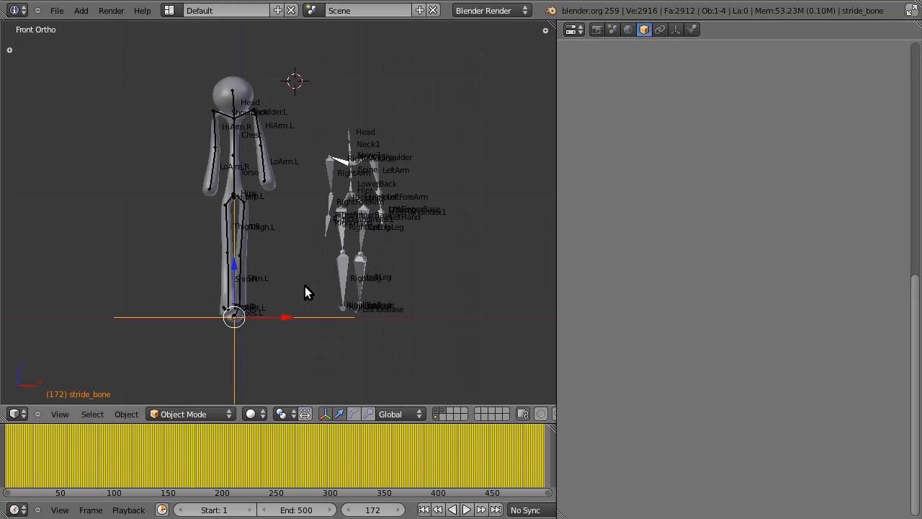